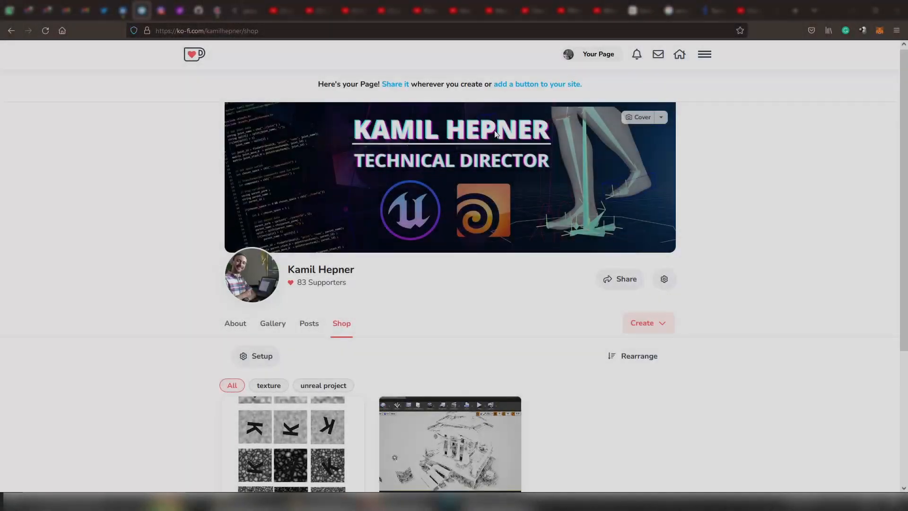
- Scroll the Ko-fi shop listing and open the 'Hatching shader files' product
scroll("down", 3)
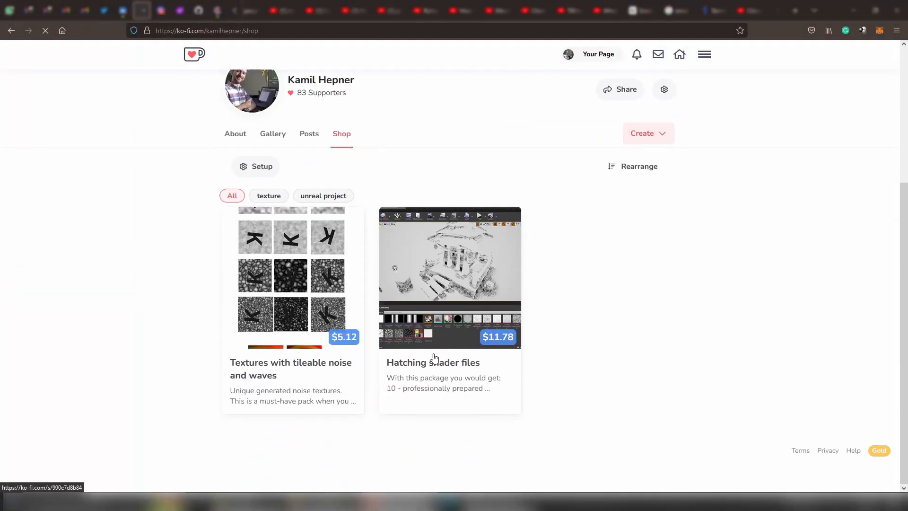
left_click(450, 278)
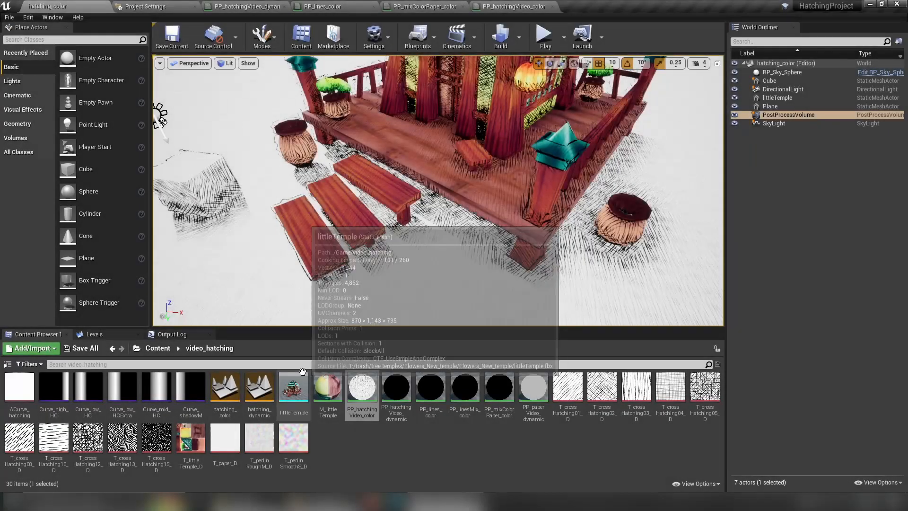
- Load the hatching_dynamic map from the Content Browser to show the black-and-white hatched temple
double_click(259, 386)
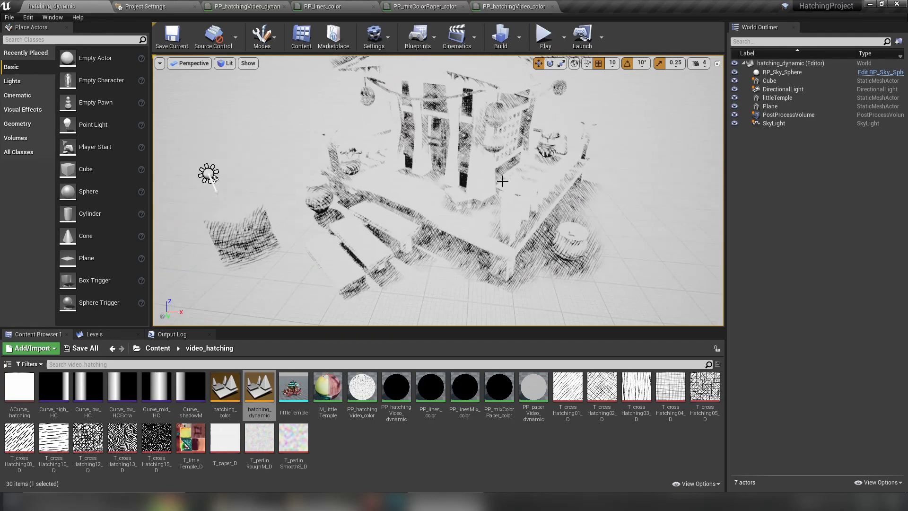
- Switch to the hatching_color map, showing the coloured temple with hatched shadows
left_click(225, 387)
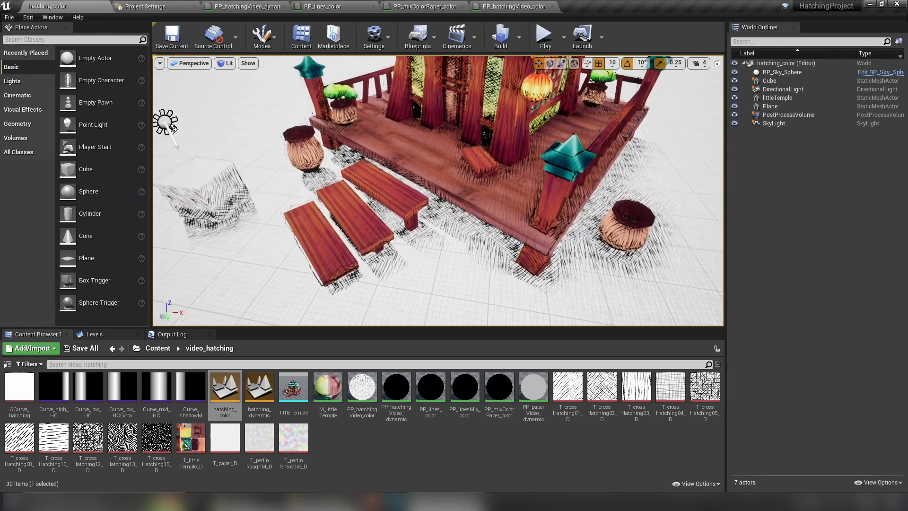
left_click_drag(405, 173, 437, 139)
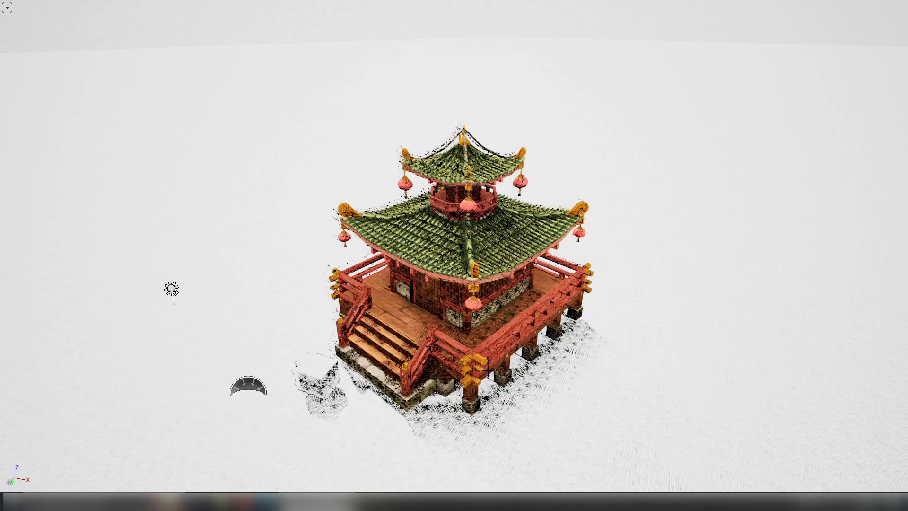
- Zoom toward the temple and orbit to view its railings, pillars and roof eaves
scroll("up", 3)
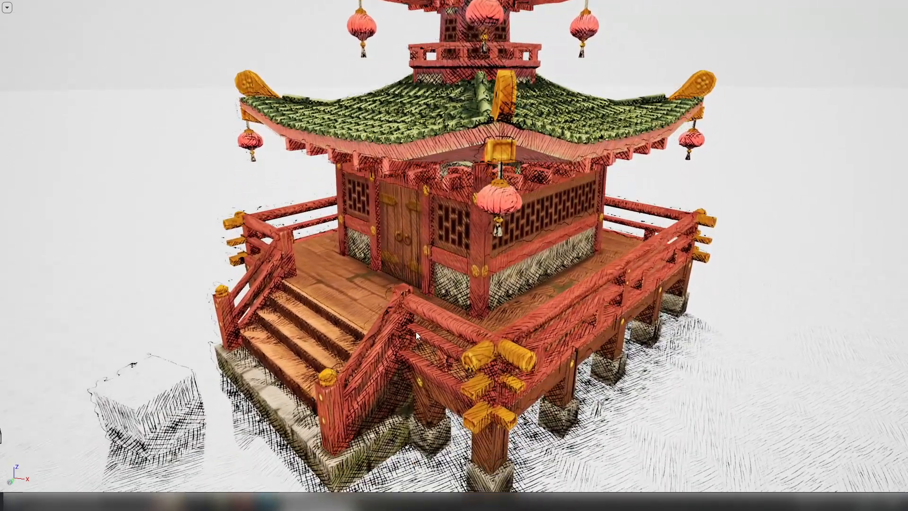
left_click_drag(416, 336, 203, 203)
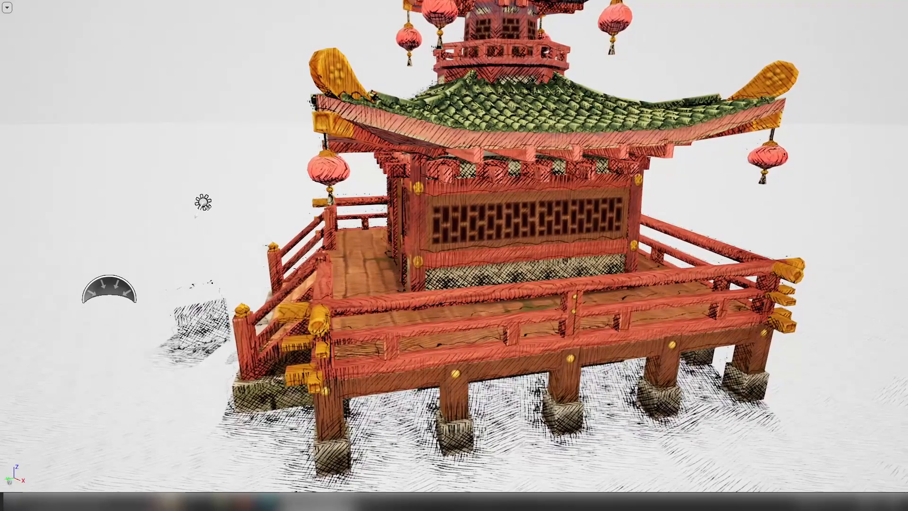